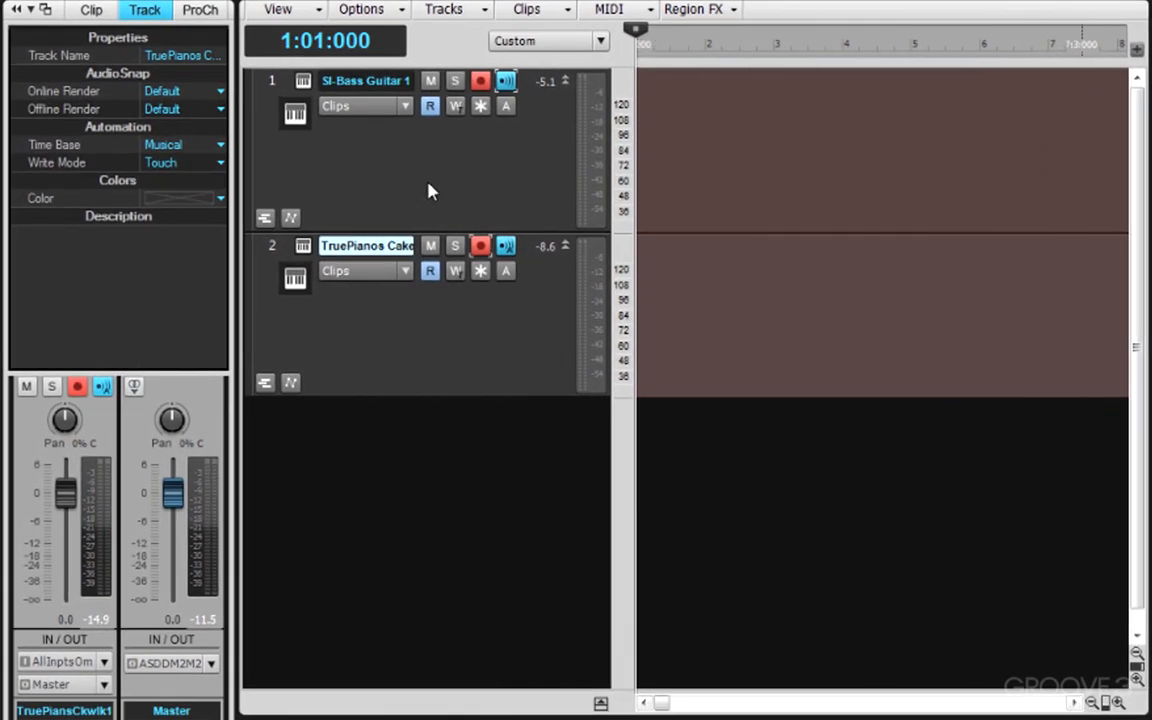
mouse_move(372, 140)
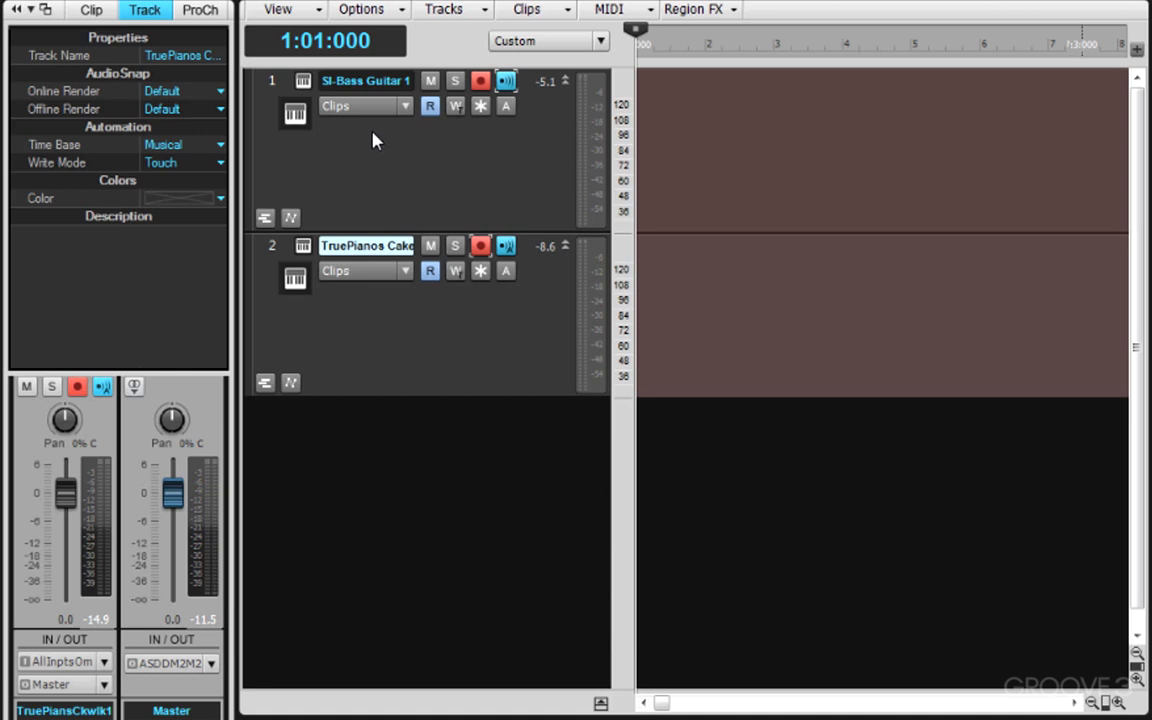
mouse_move(378, 328)
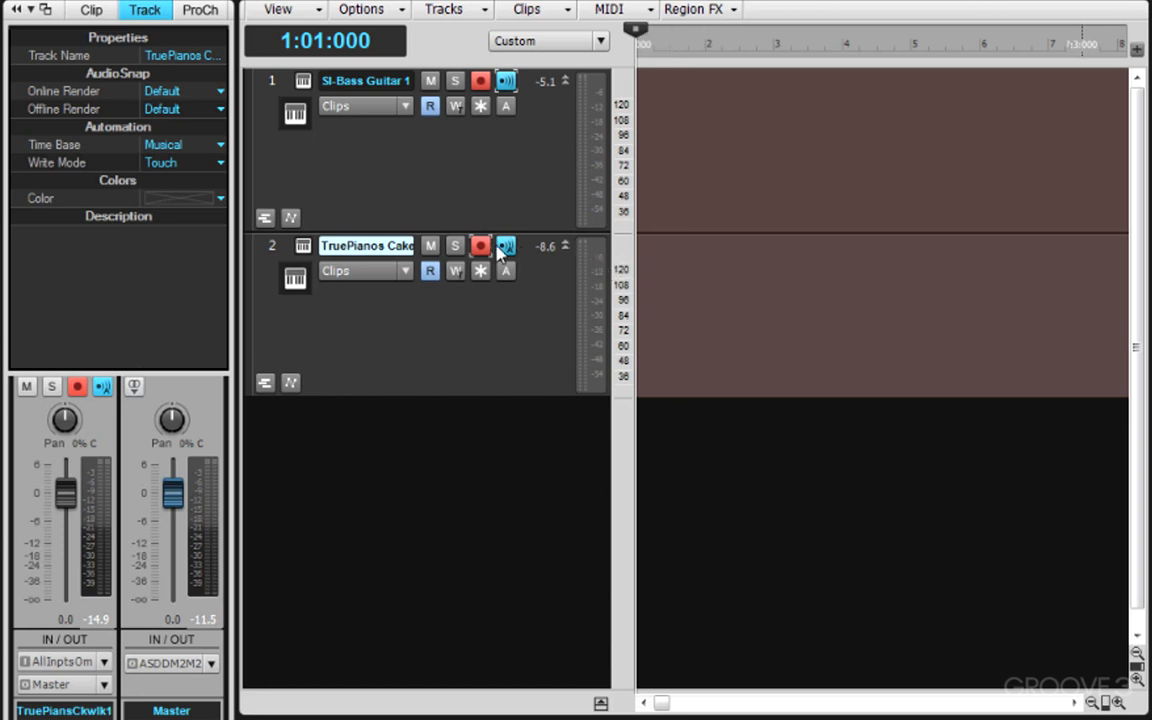
mouse_move(506, 246)
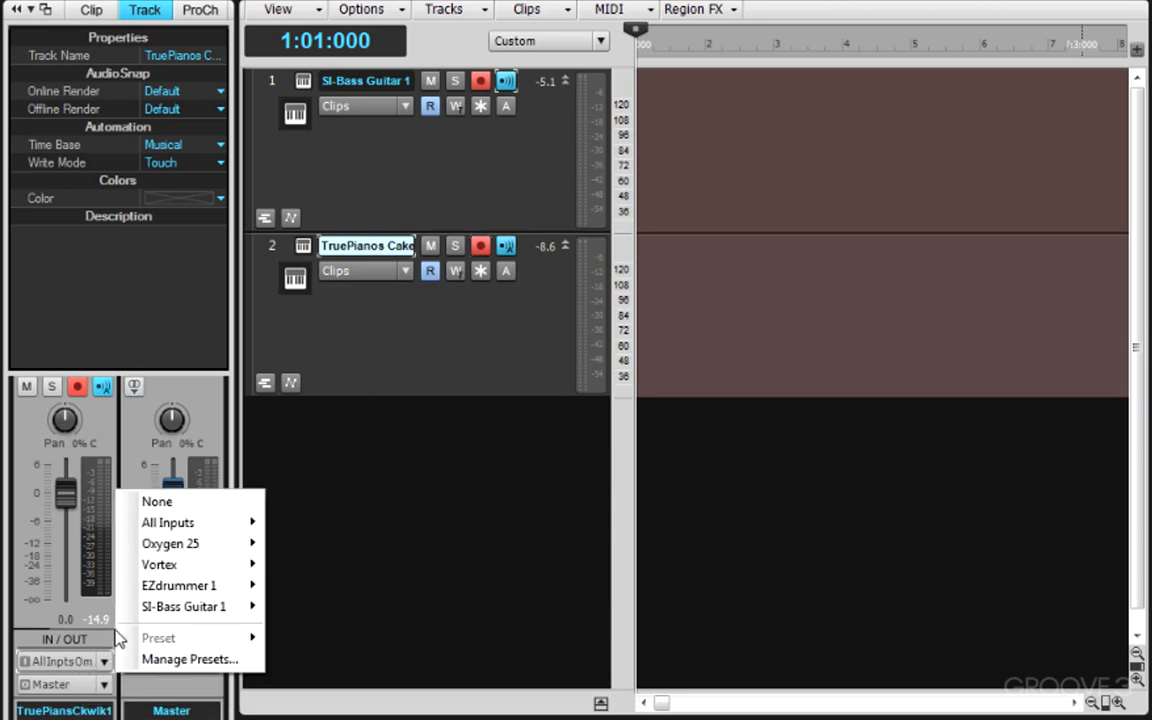
mouse_move(168, 522)
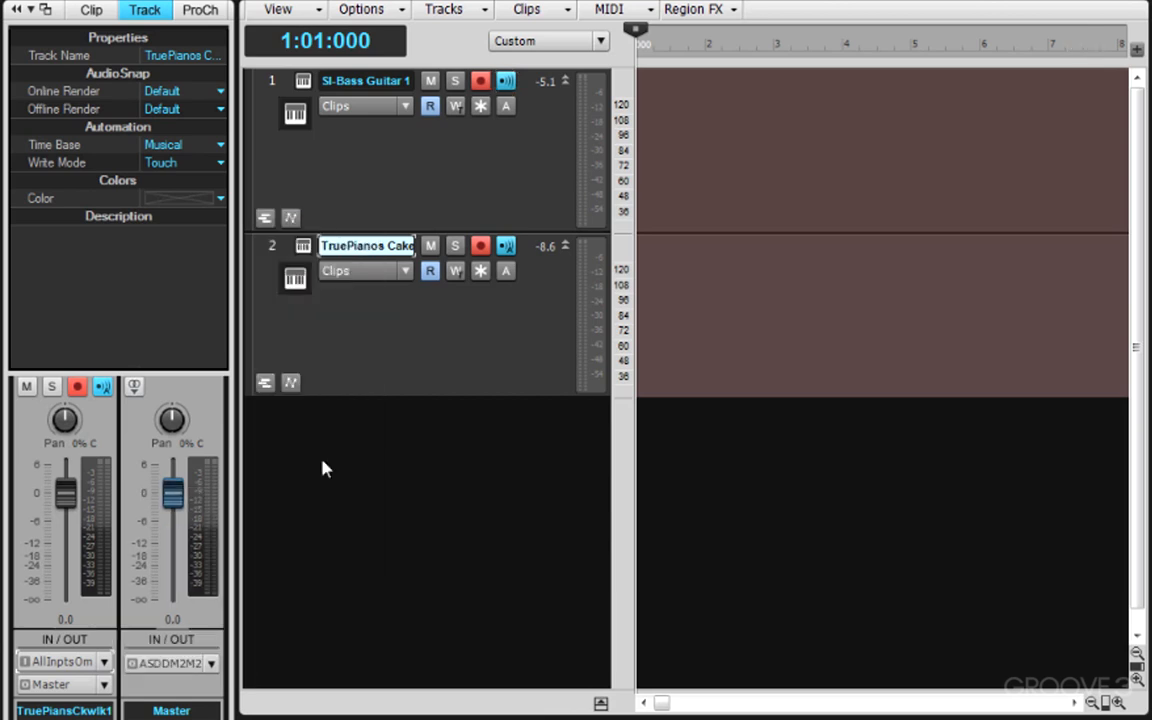
mouse_move(130, 636)
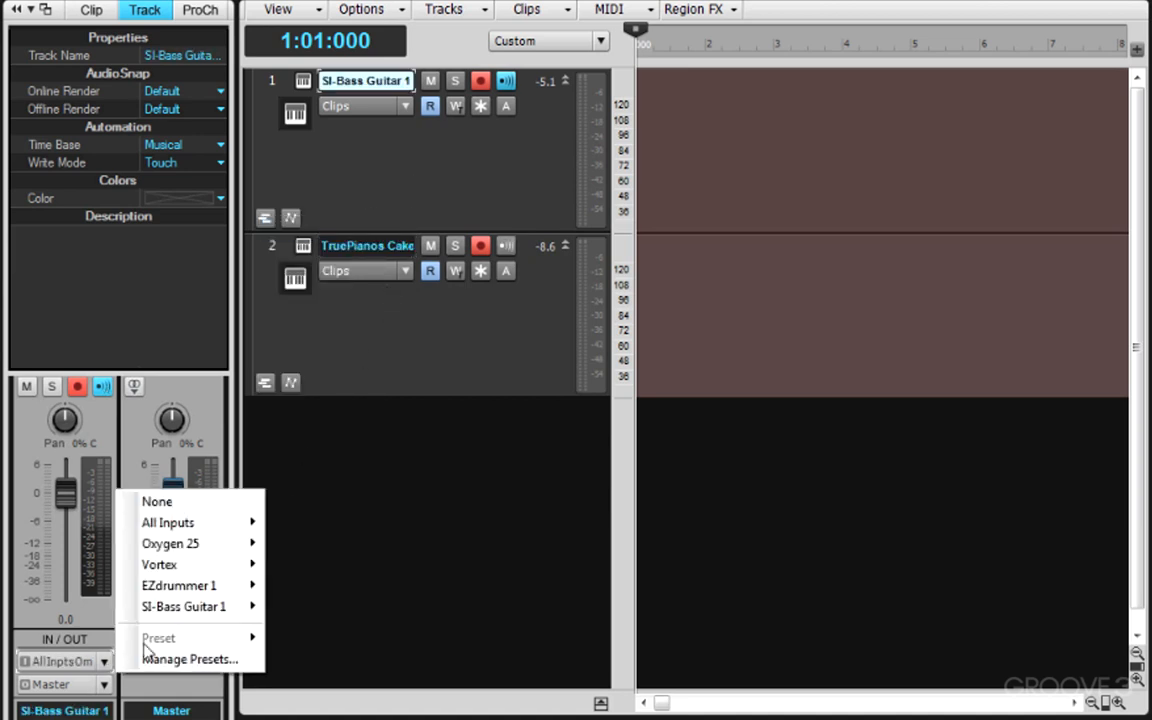
mouse_move(170, 544)
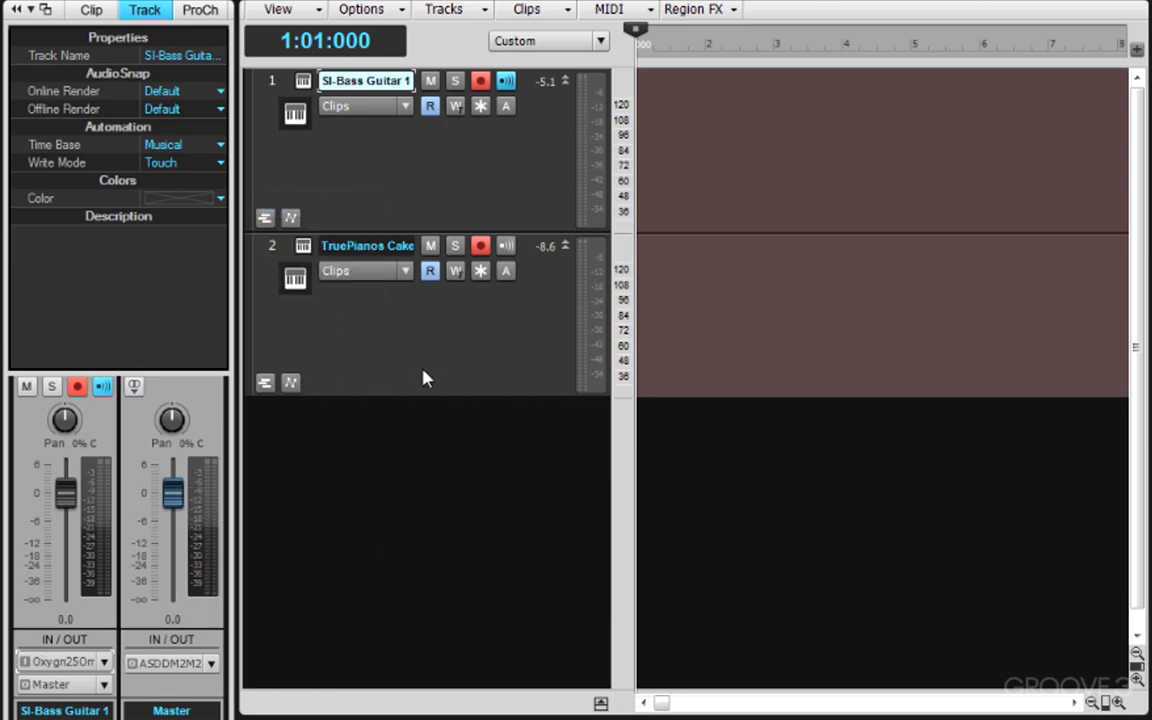
mouse_move(506, 246)
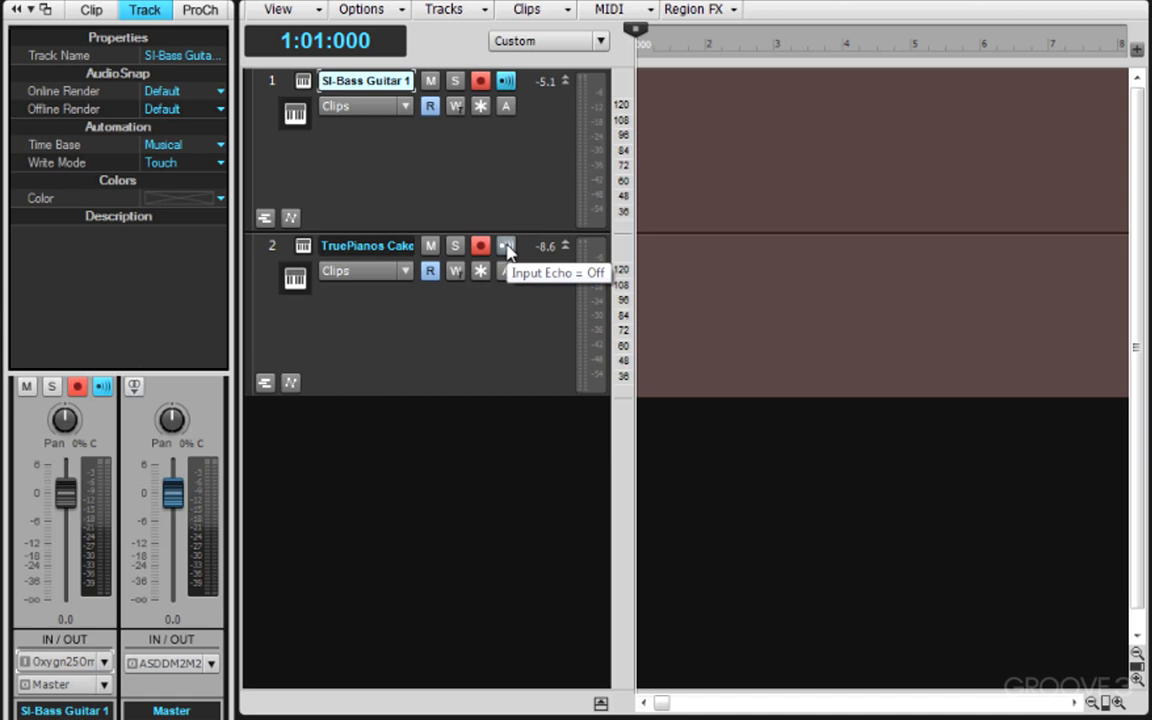
Enable input echo on the TruePianos track.
left_click(506, 246)
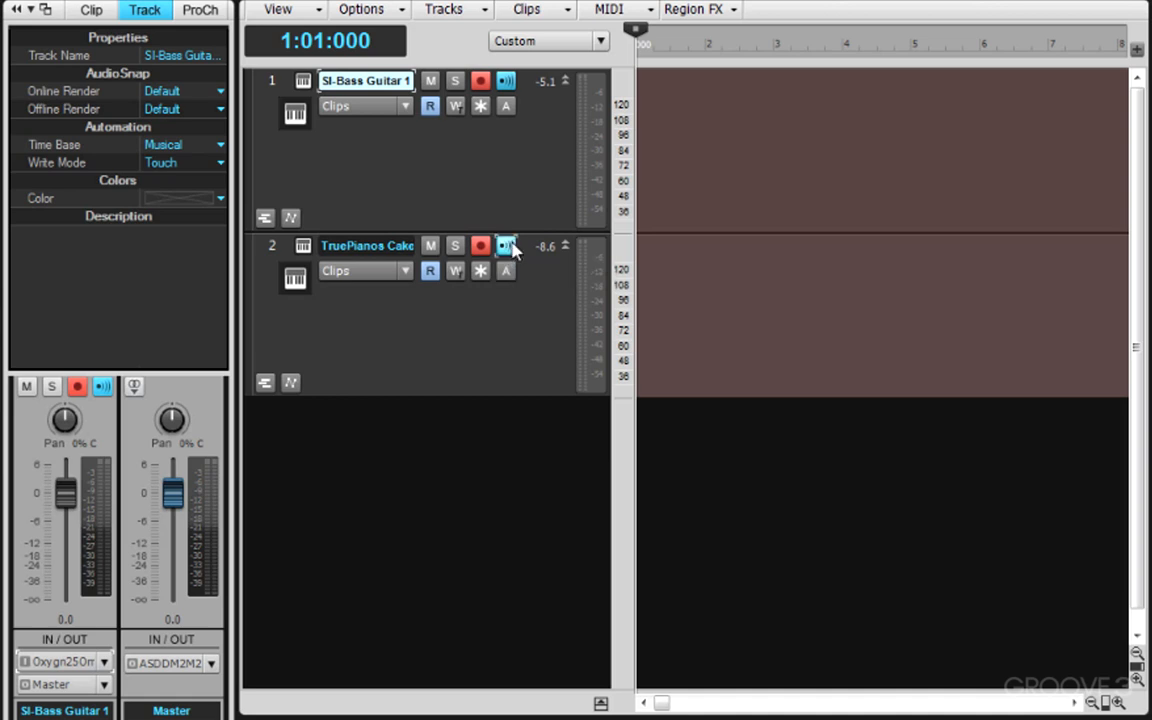